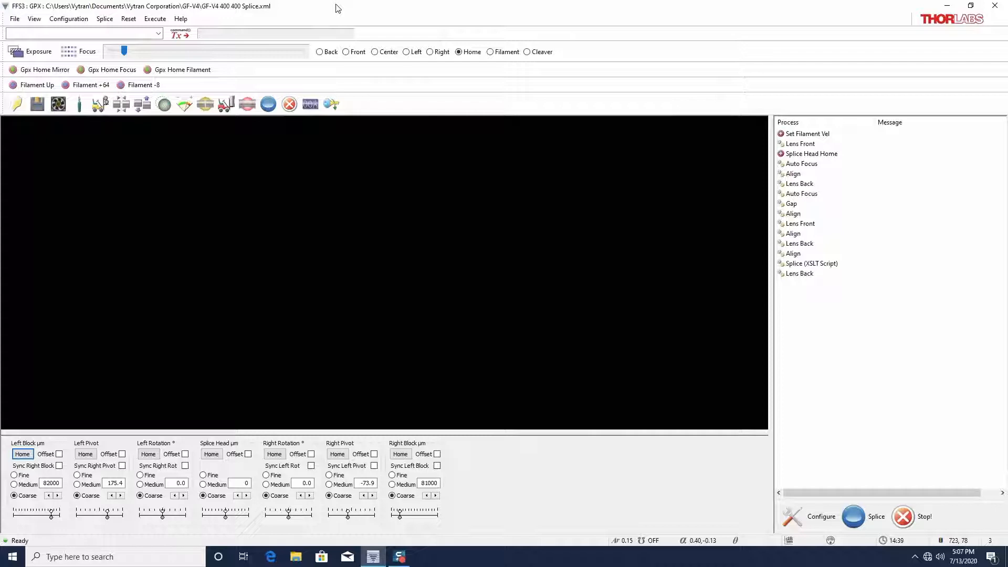
- Load both fibers into the splicer and switch the camera to the front view
left_click(128, 19)
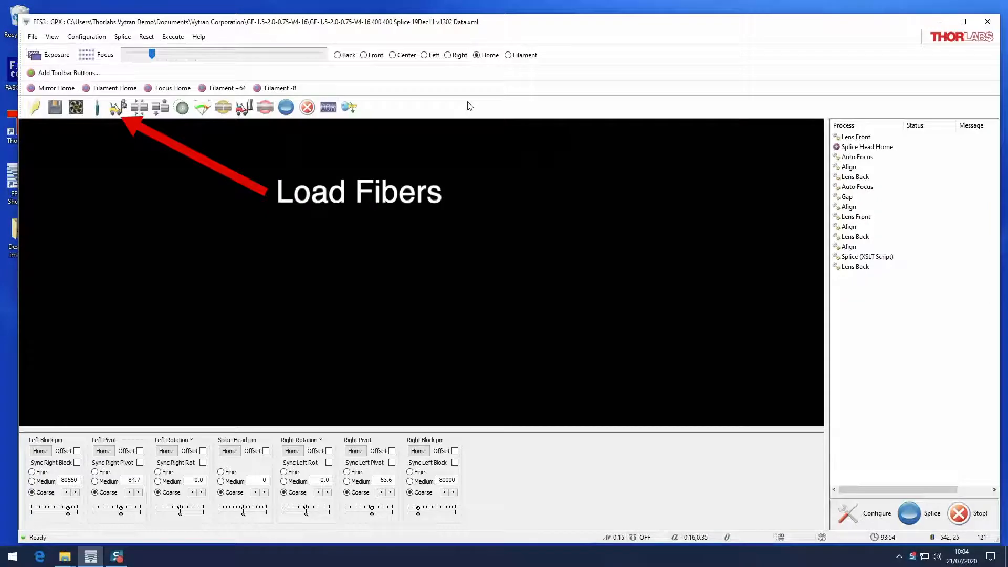
left_click(116, 107)
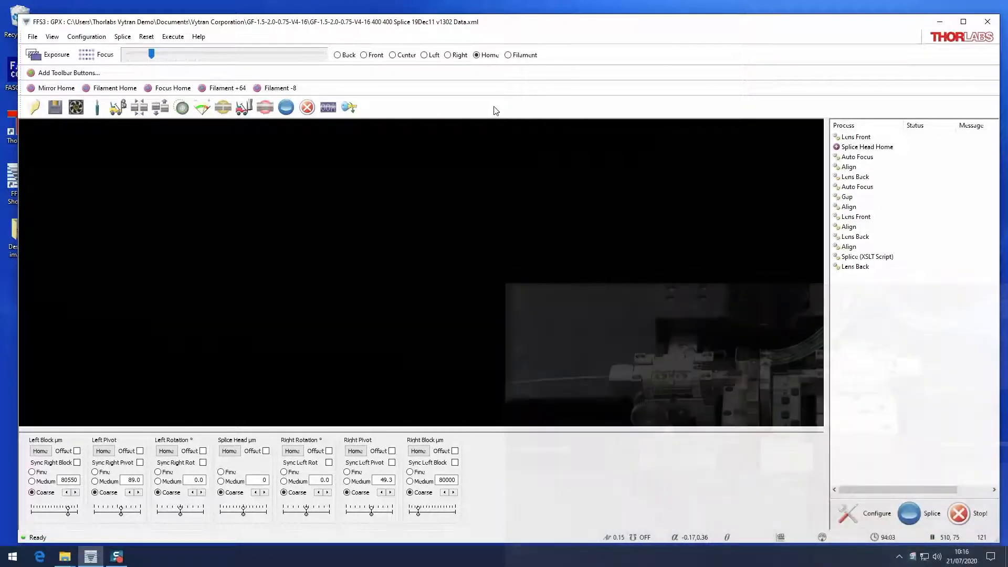
left_click(365, 54)
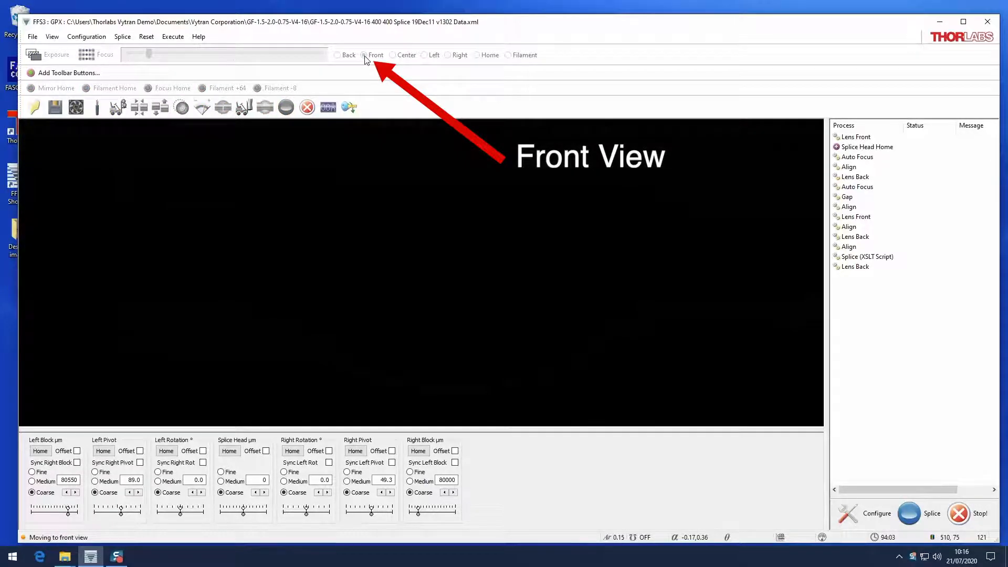
- Focus and align the fiber ends, then close them to a gap in back view
left_click(365, 55)
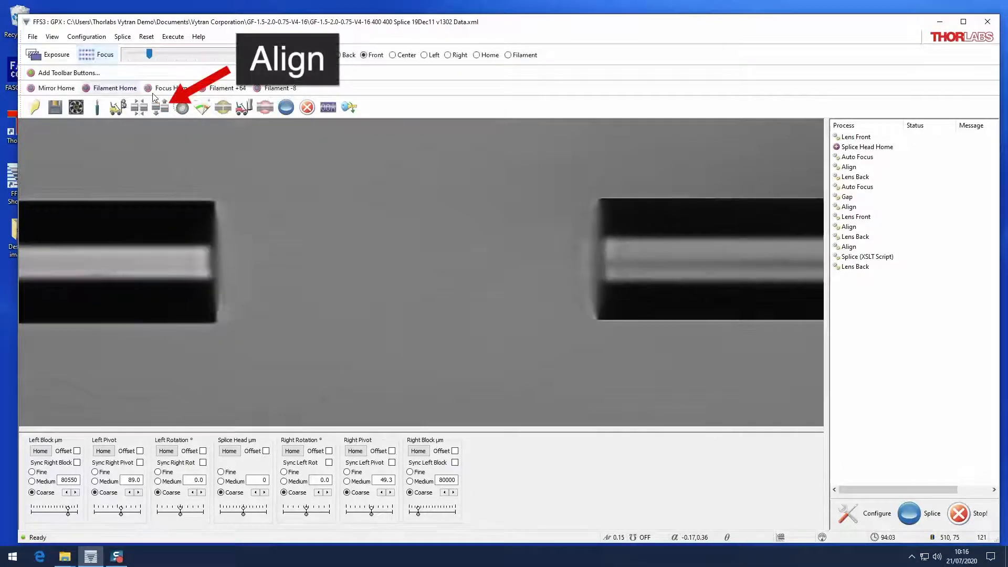
left_click(164, 107)
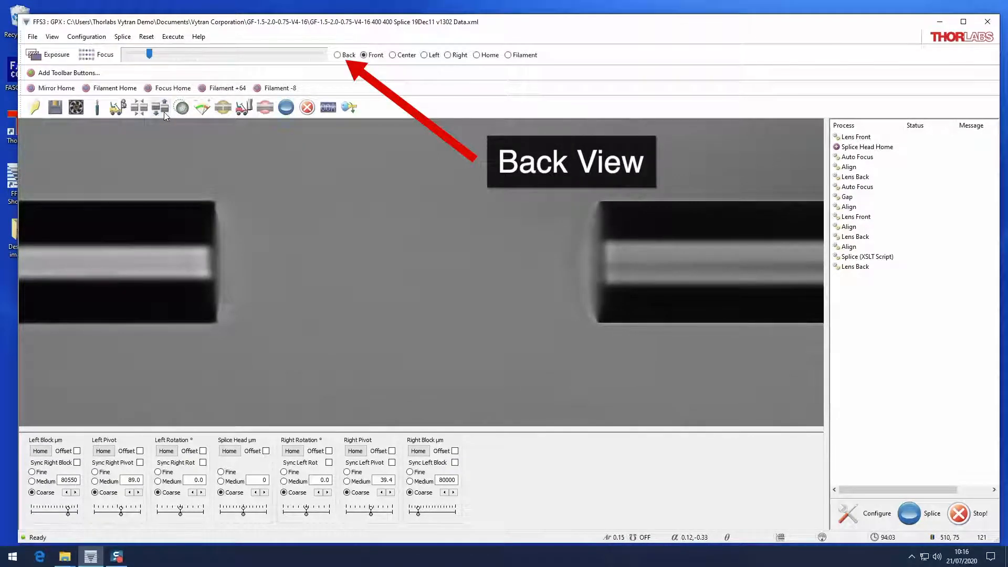
left_click(338, 55)
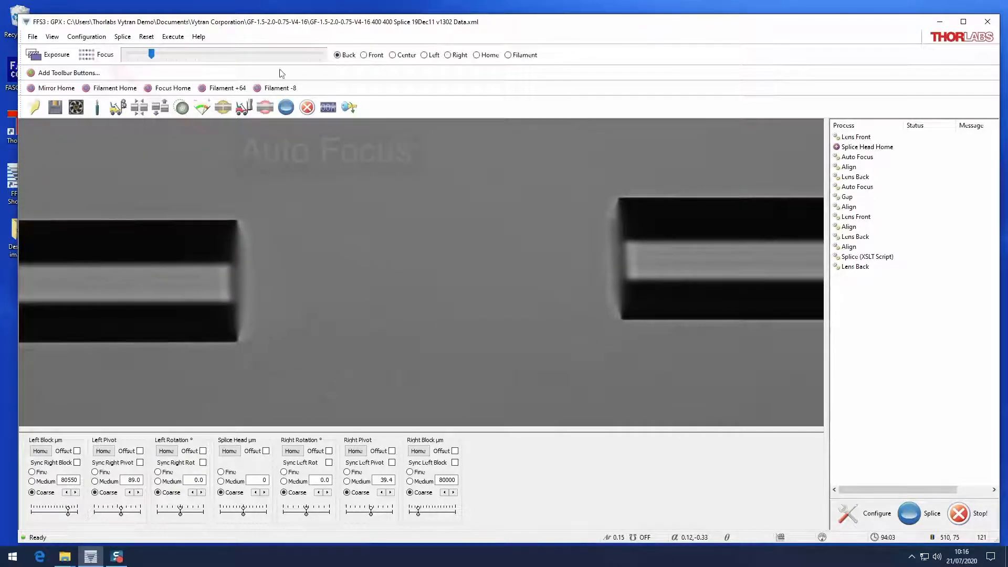
left_click(100, 54)
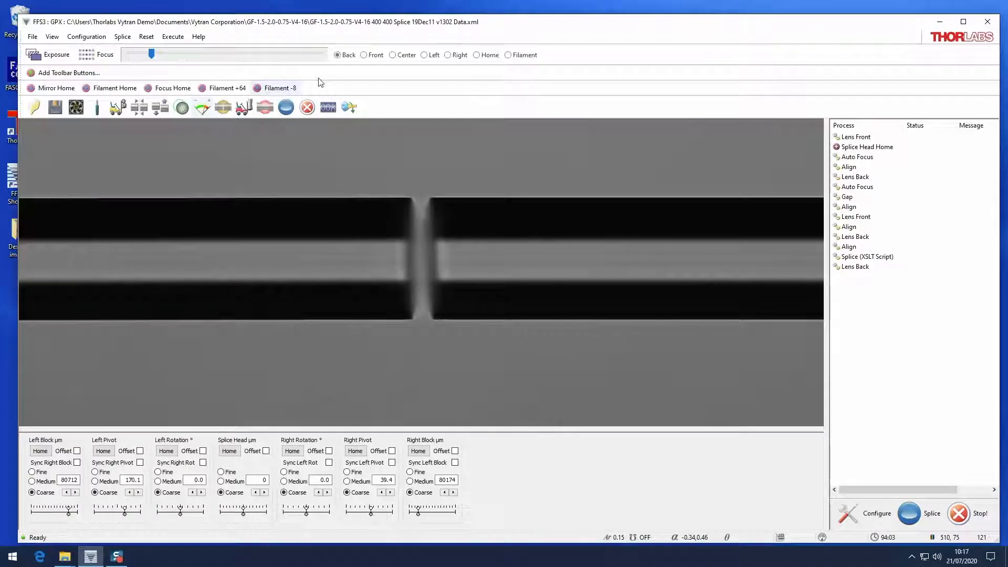
- Re-align the gapped fibers in front view
left_click(364, 54)
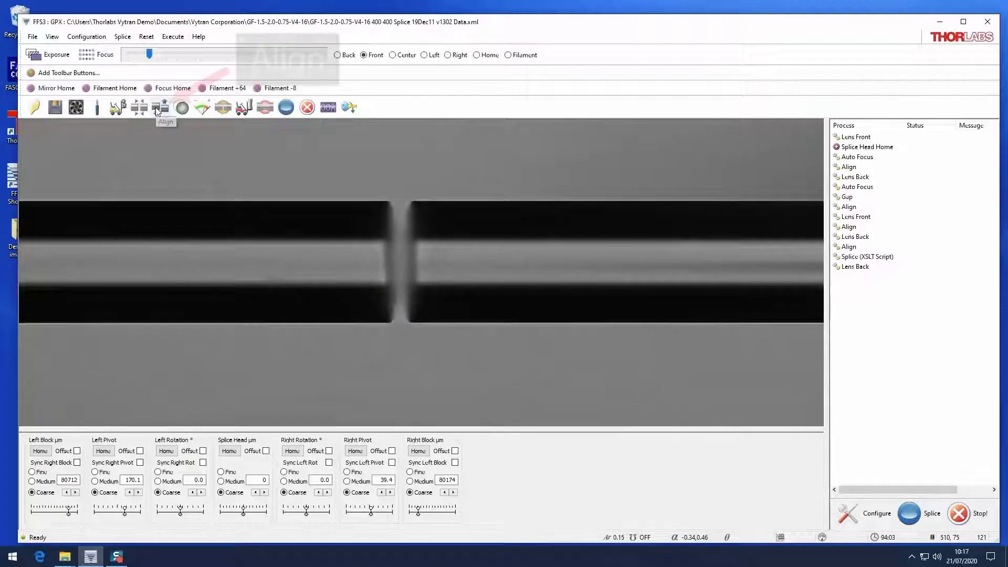
left_click(161, 106)
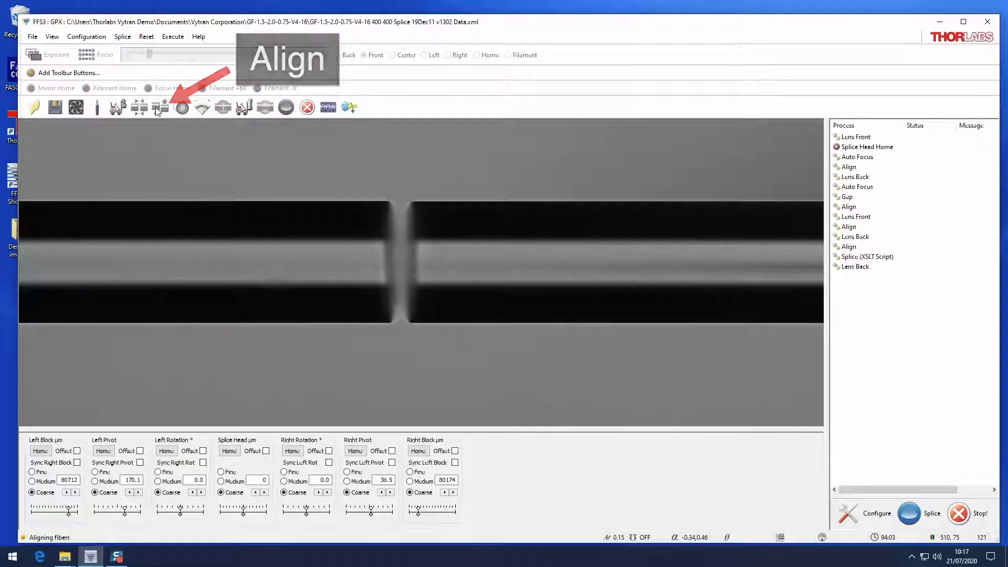
left_click(364, 54)
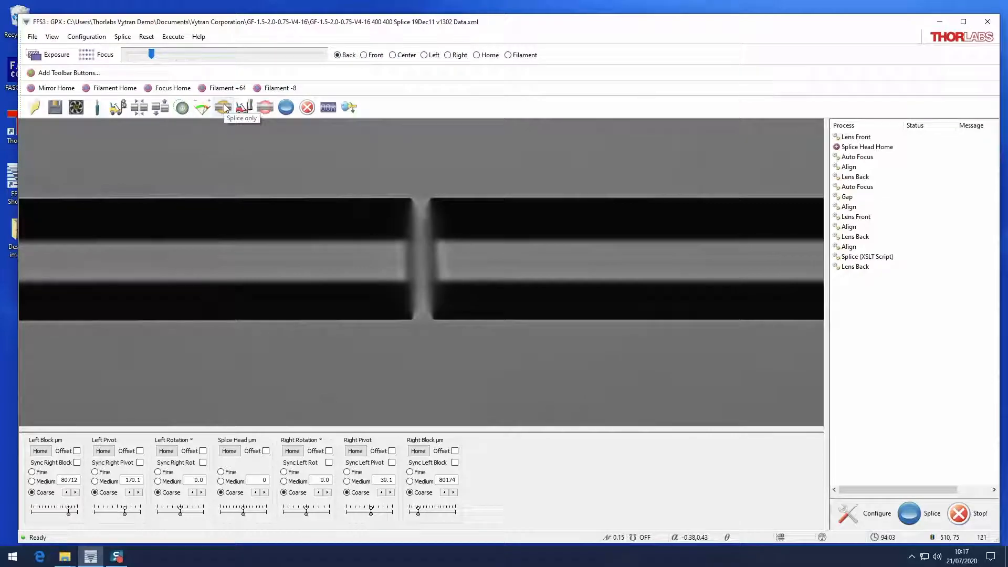
- Run Splice only to fuse the aligned fibers
left_click(337, 55)
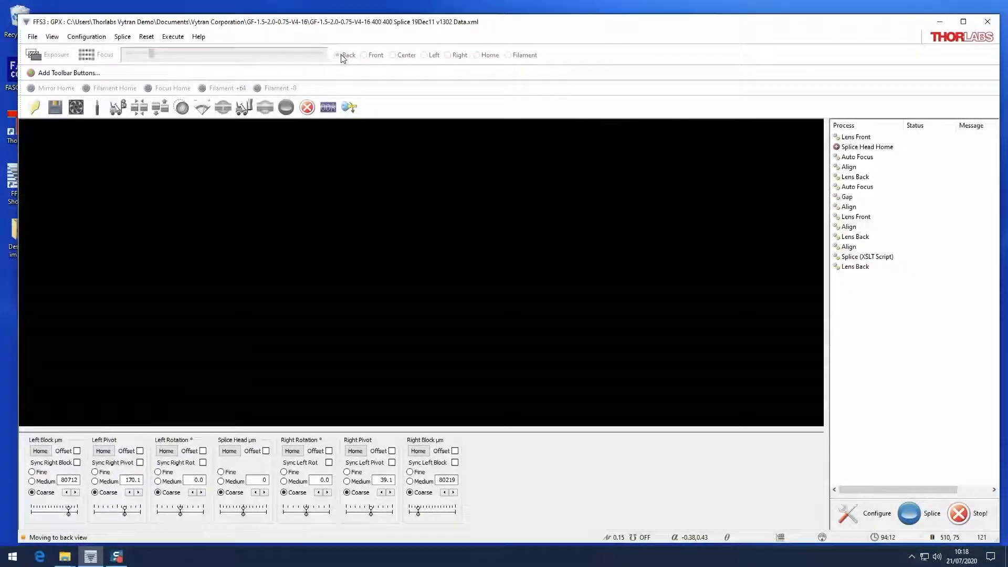
- Inspect the splice in back and front views, then start the one-button Splice sequence
left_click(338, 55)
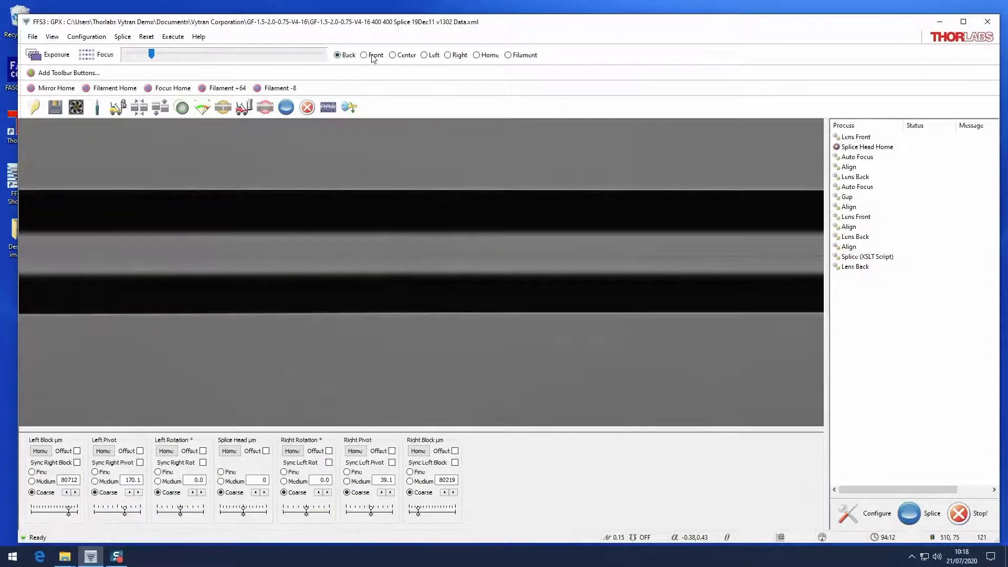
left_click(363, 54)
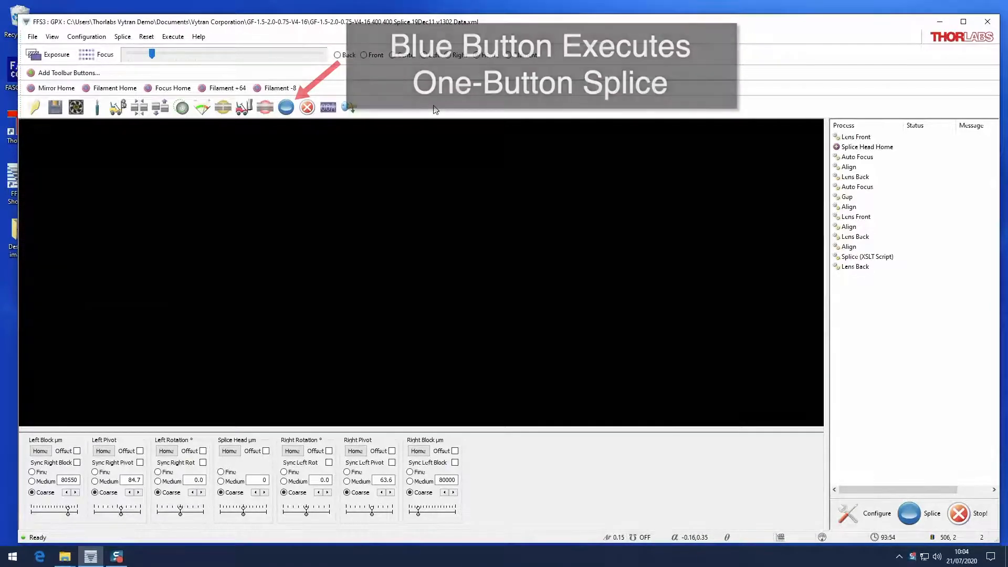
mouse_move(285, 107)
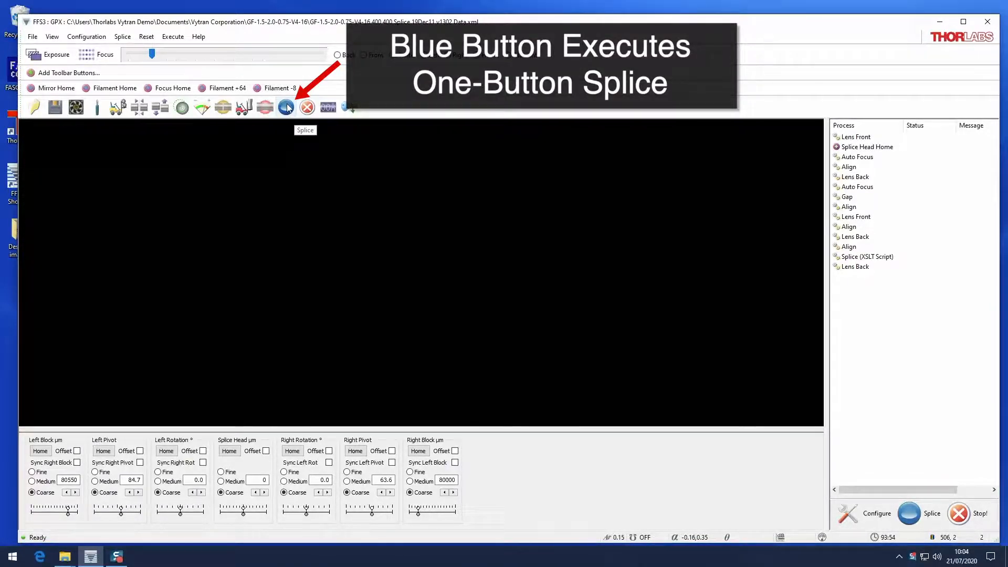
left_click(286, 107)
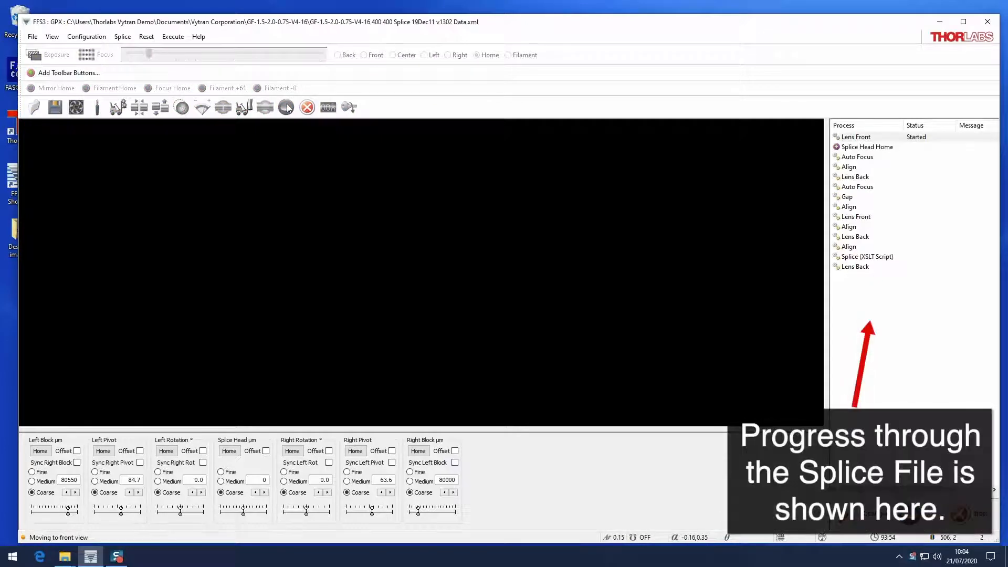